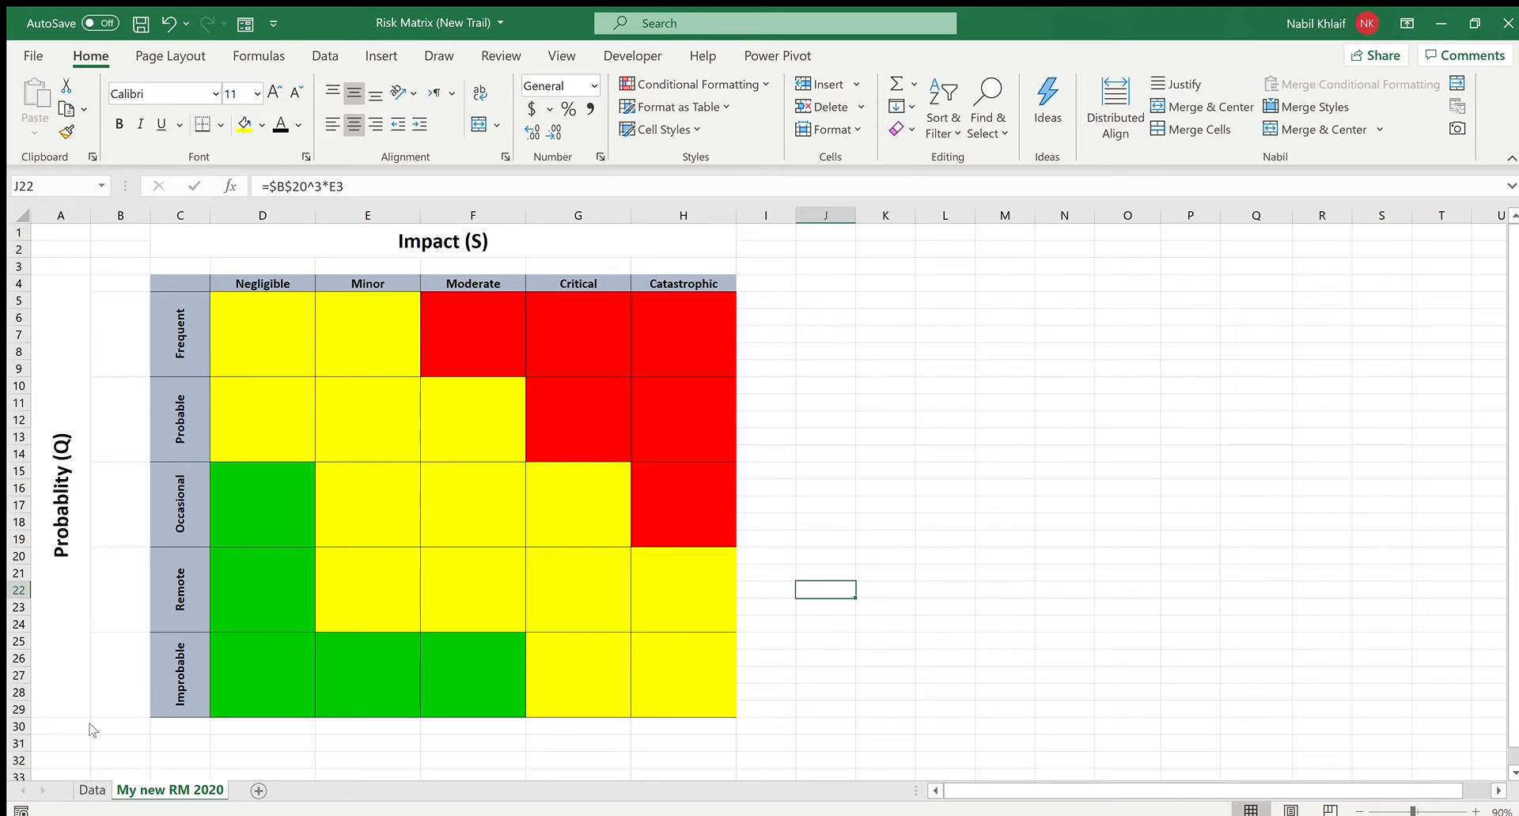
mouse_move(845, 587)
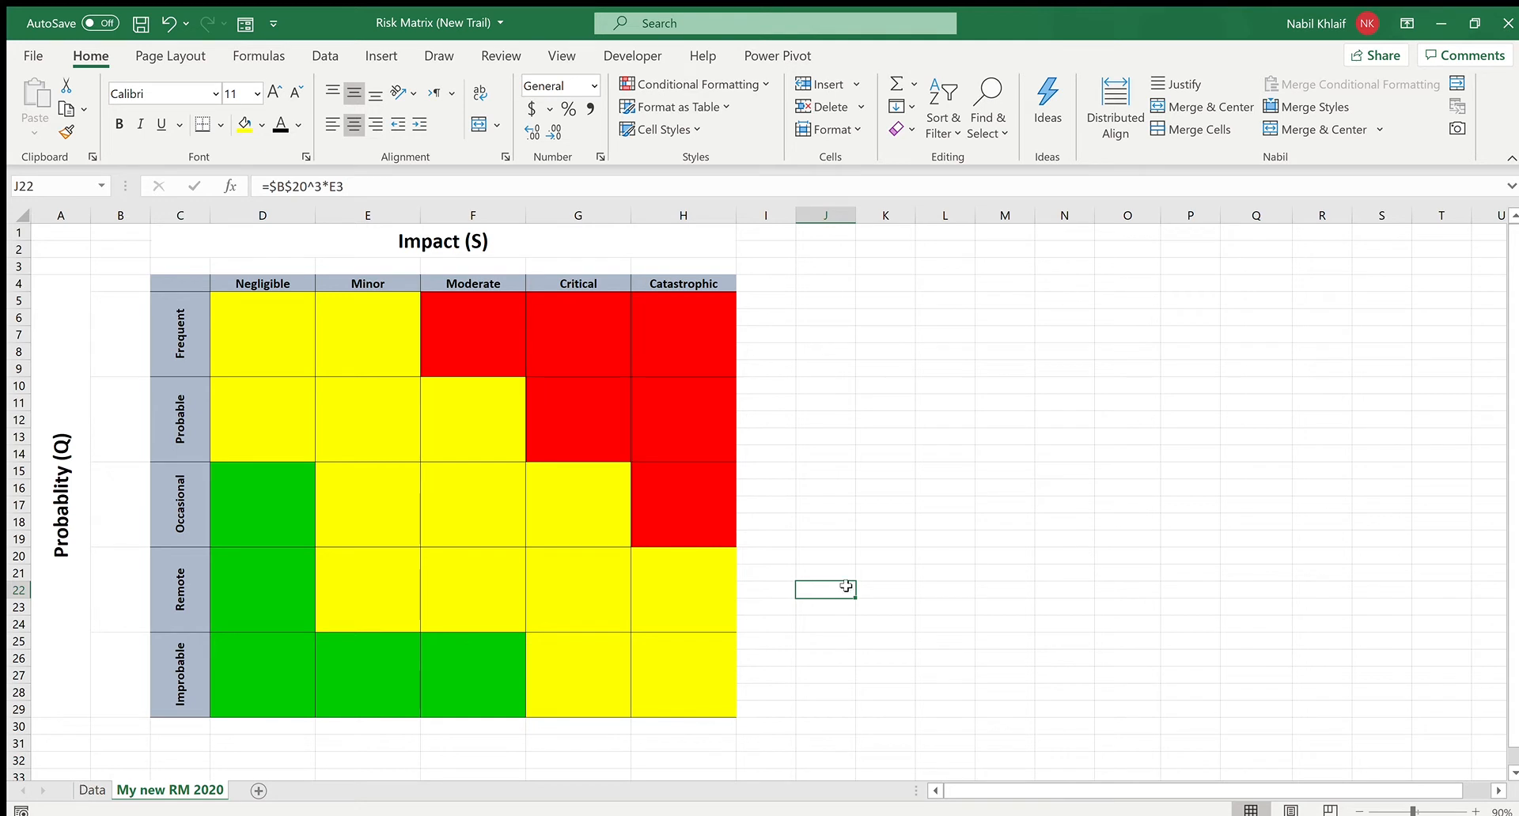
mouse_move(78, 791)
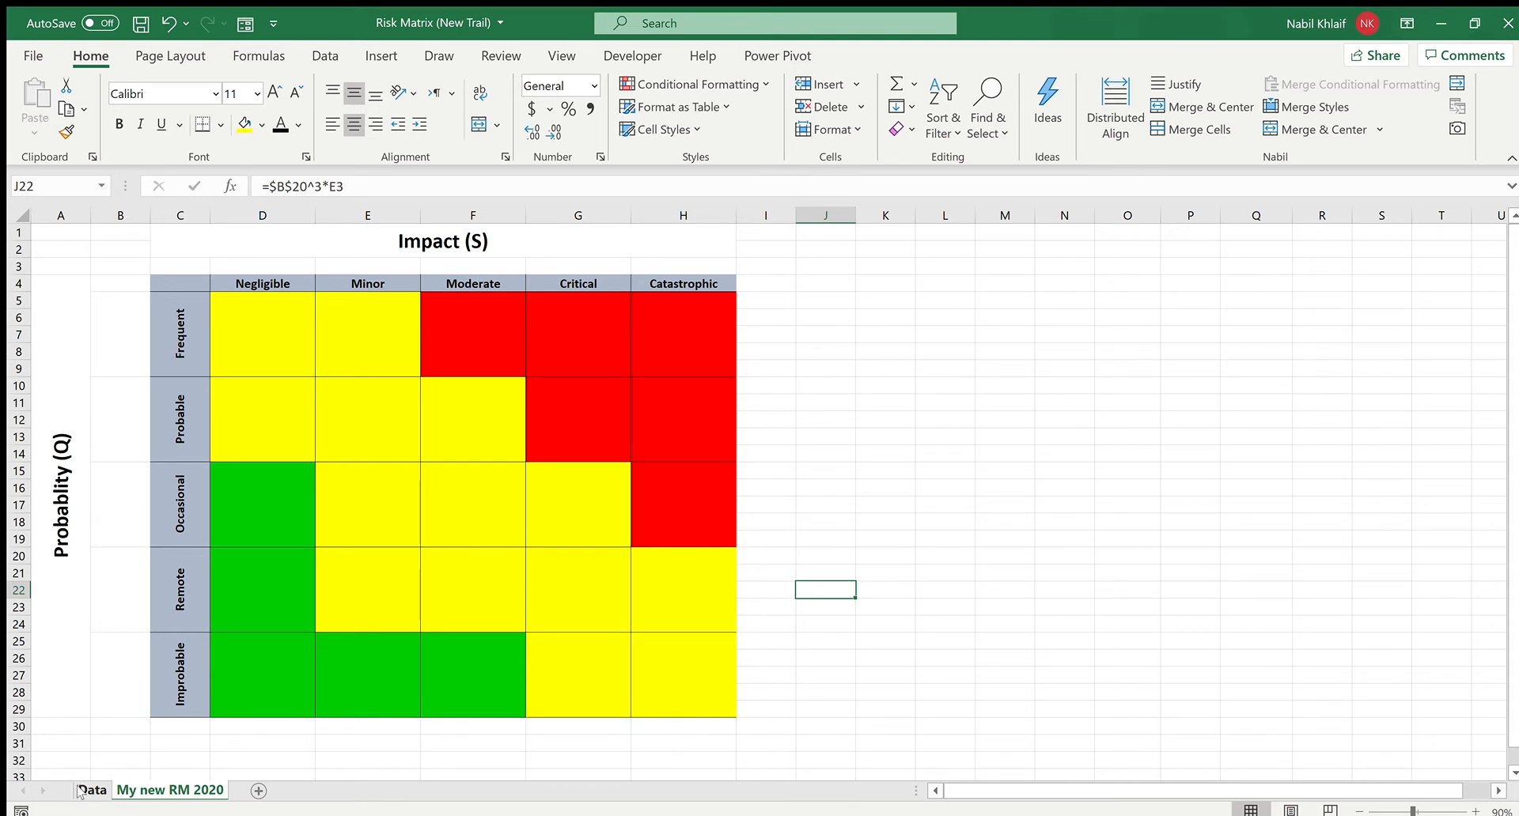
Record Activity 1 as Frequent probability and Negligible impact and confirm it in the matrix.
click(92, 791)
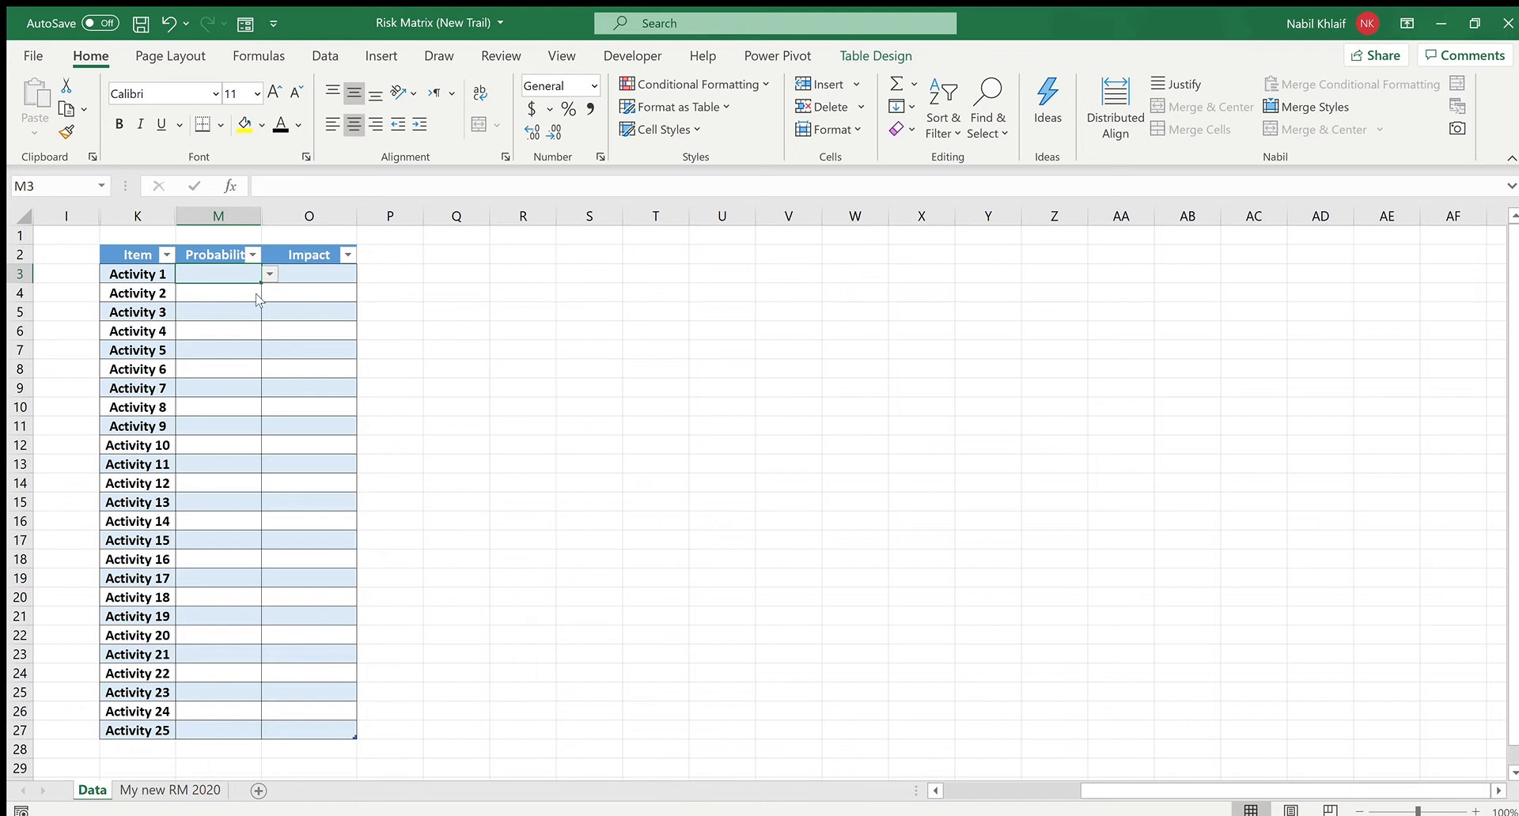
mouse_move(243, 374)
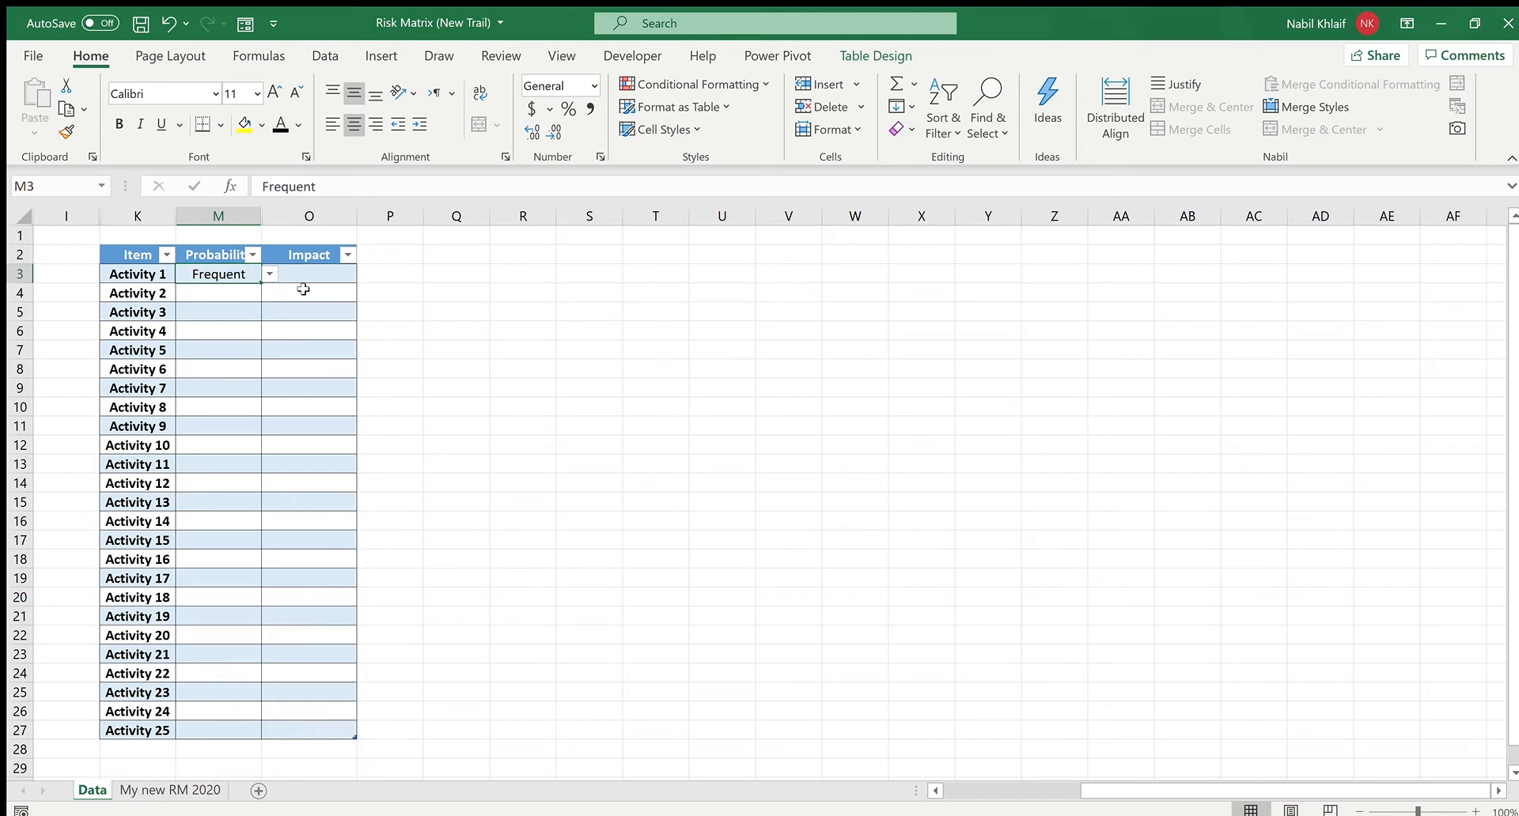
click(309, 274)
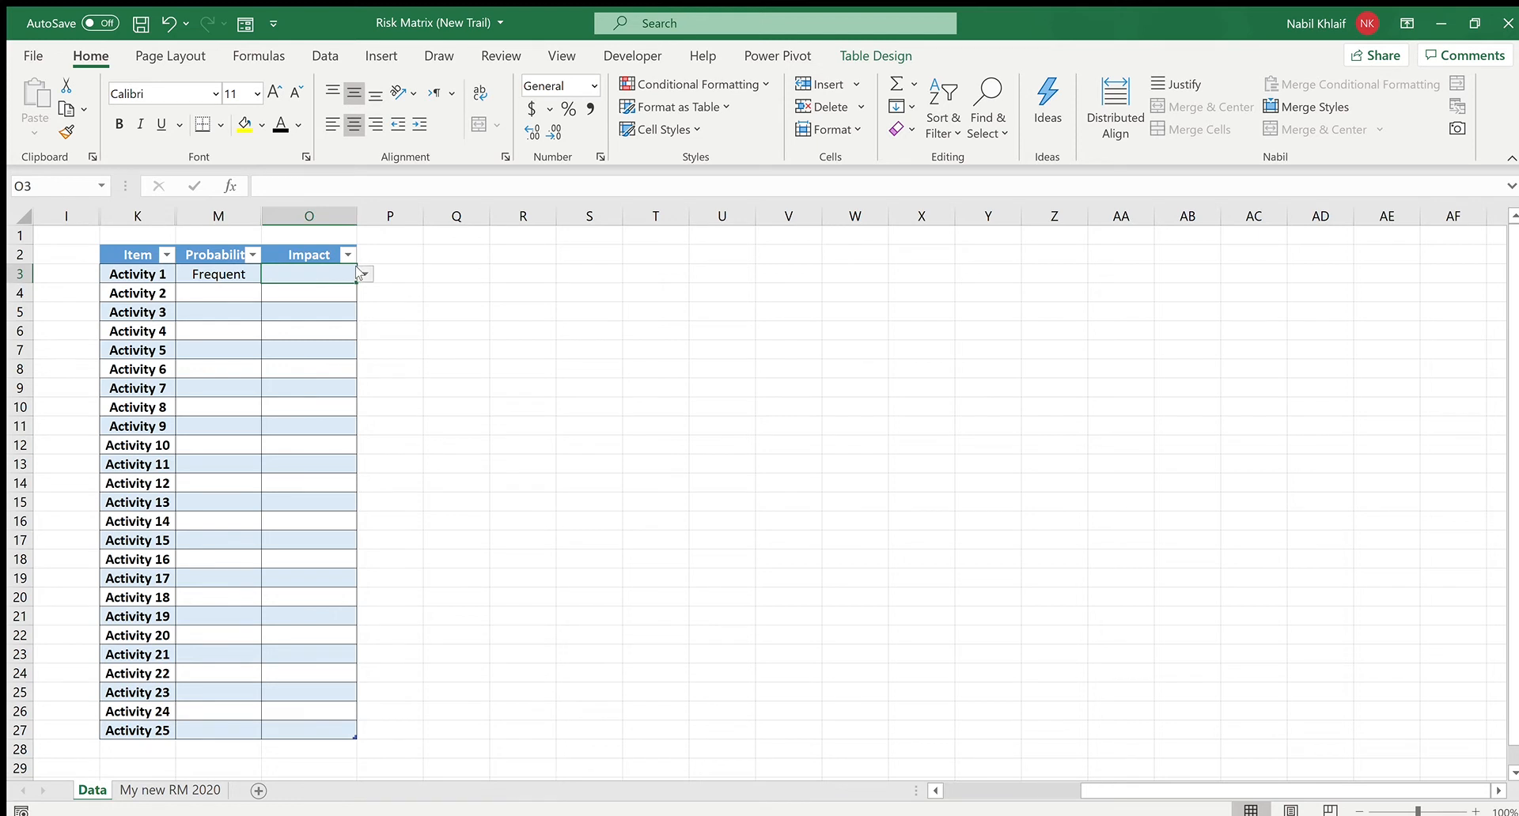
mouse_move(331, 356)
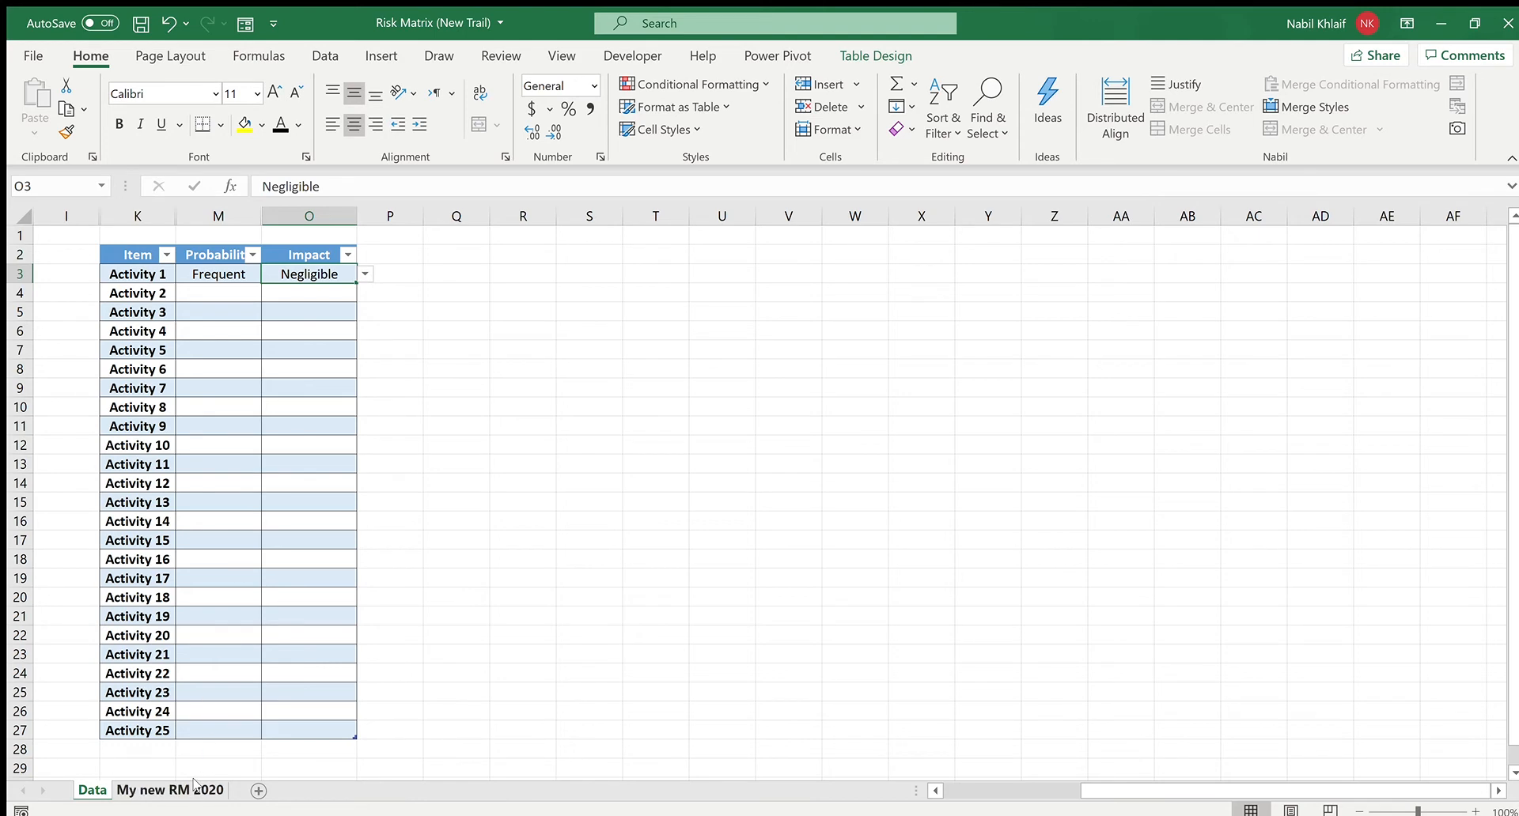
click(170, 789)
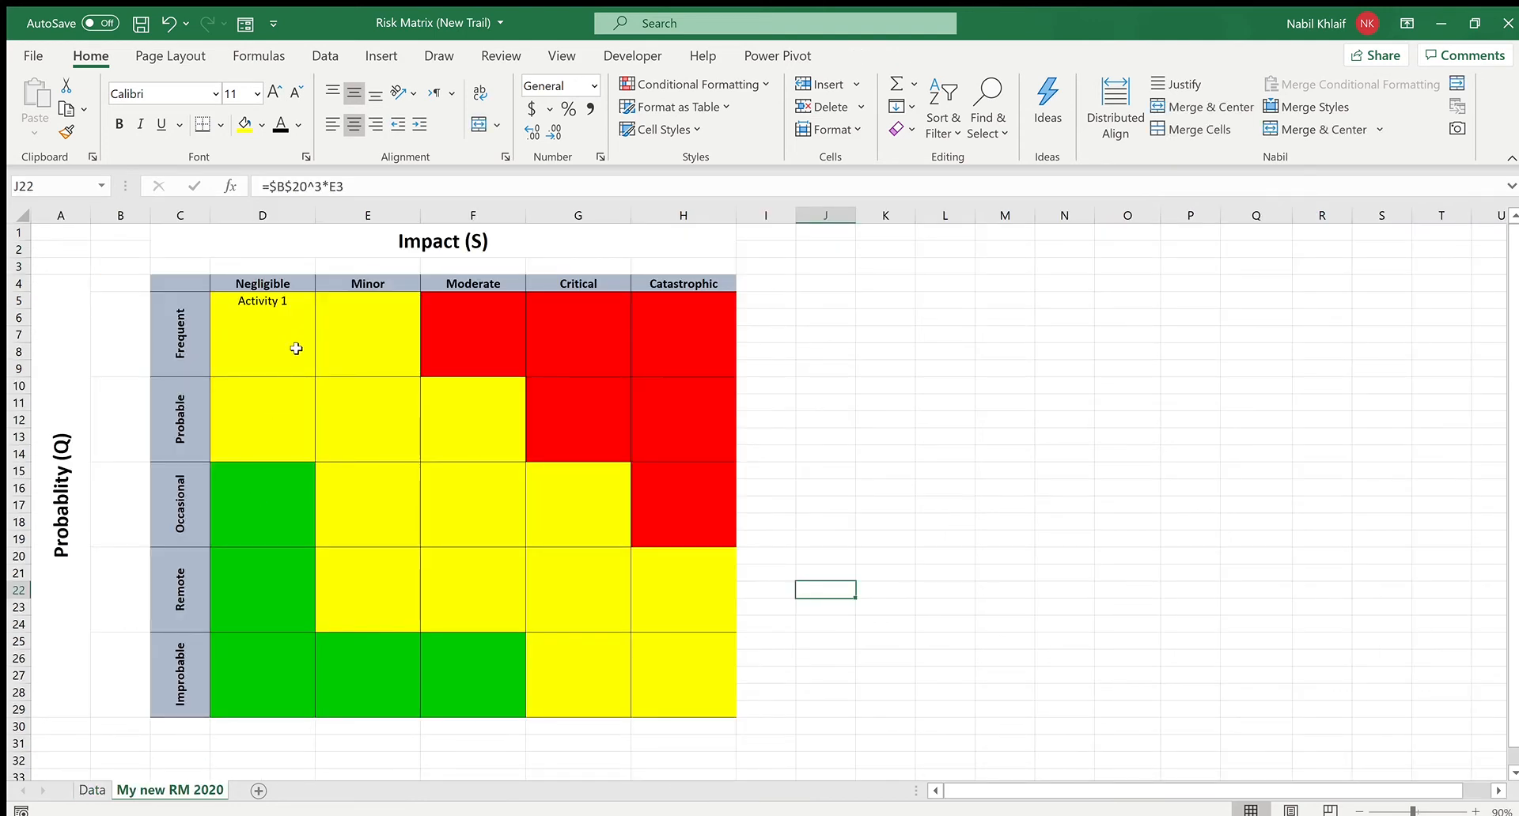
mouse_move(284, 612)
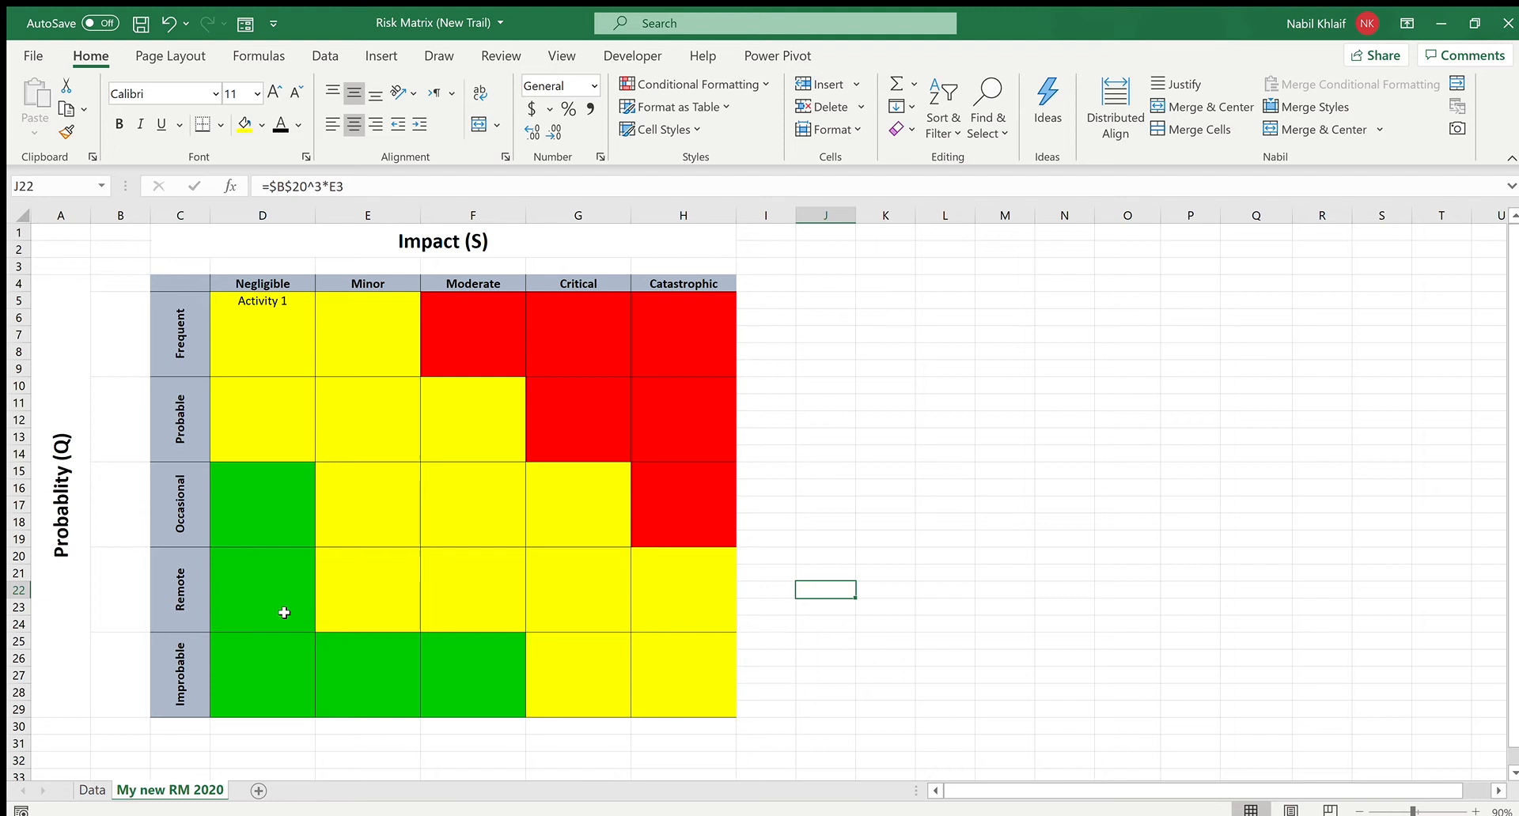
click(91, 790)
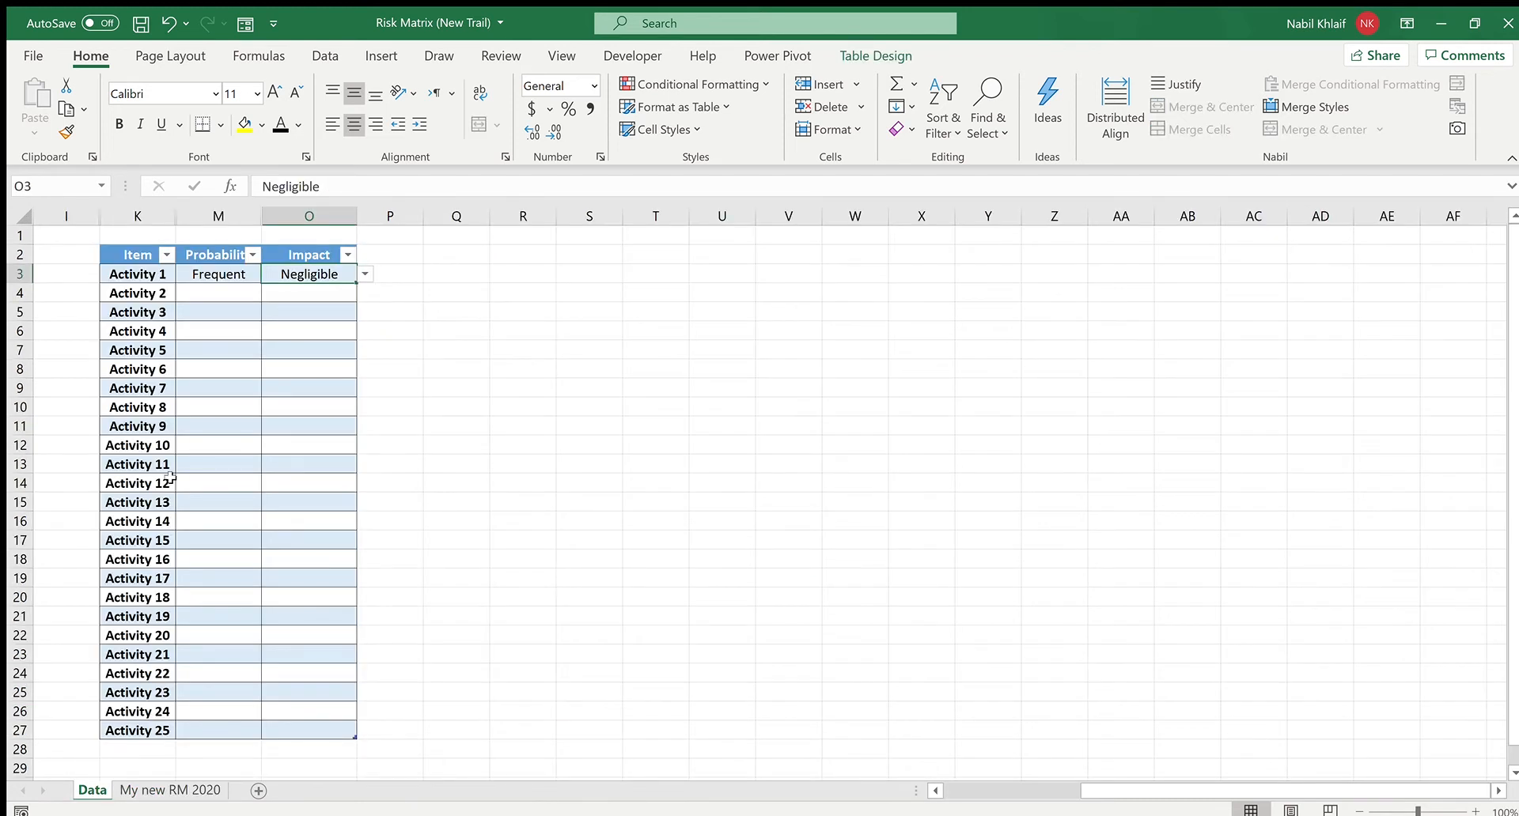
Begin Activity 2's Probability entry on the Data table.
click(218, 293)
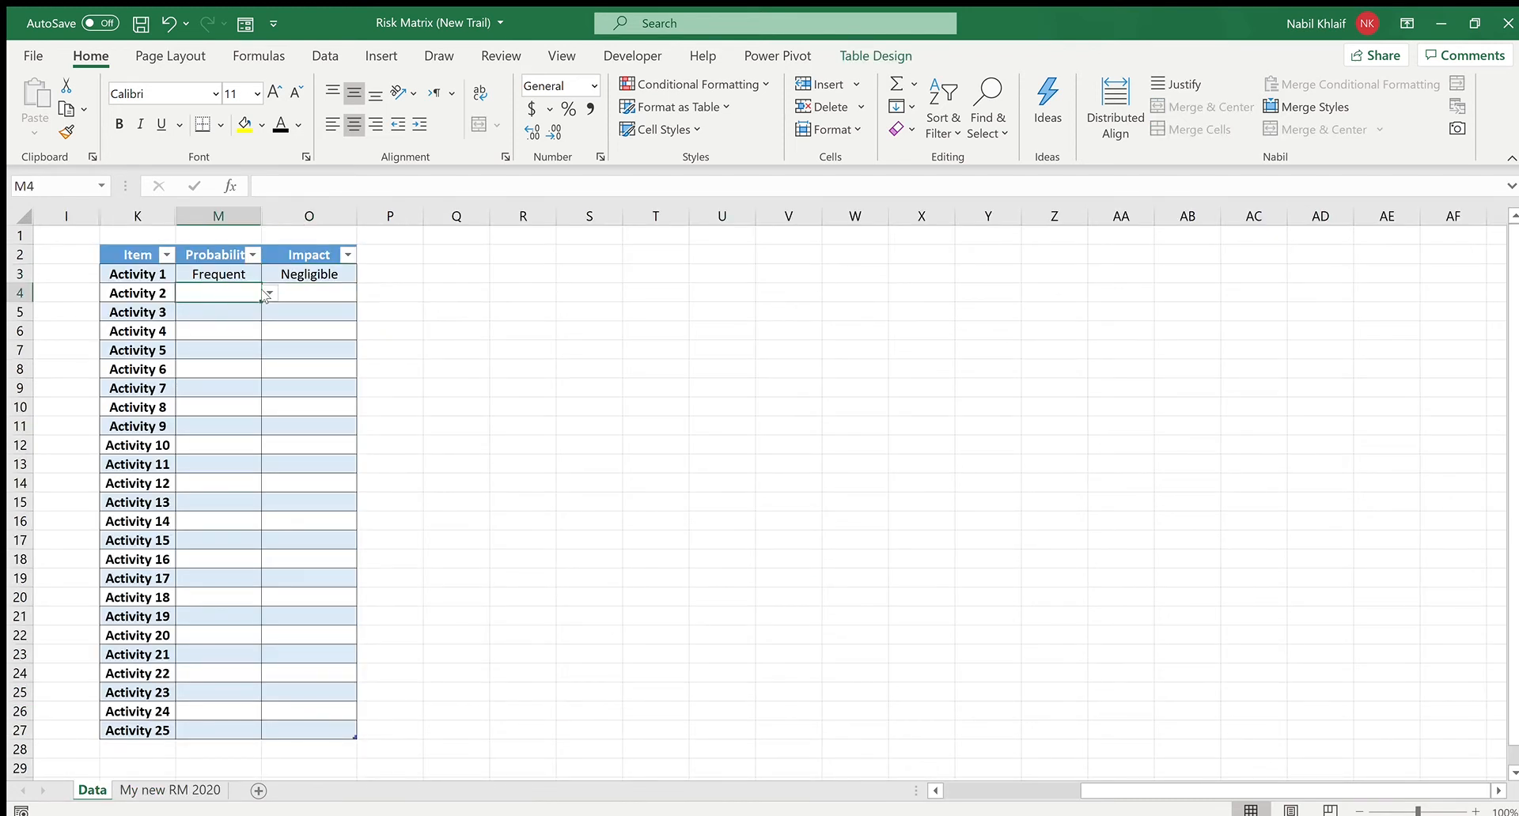
mouse_move(234, 368)
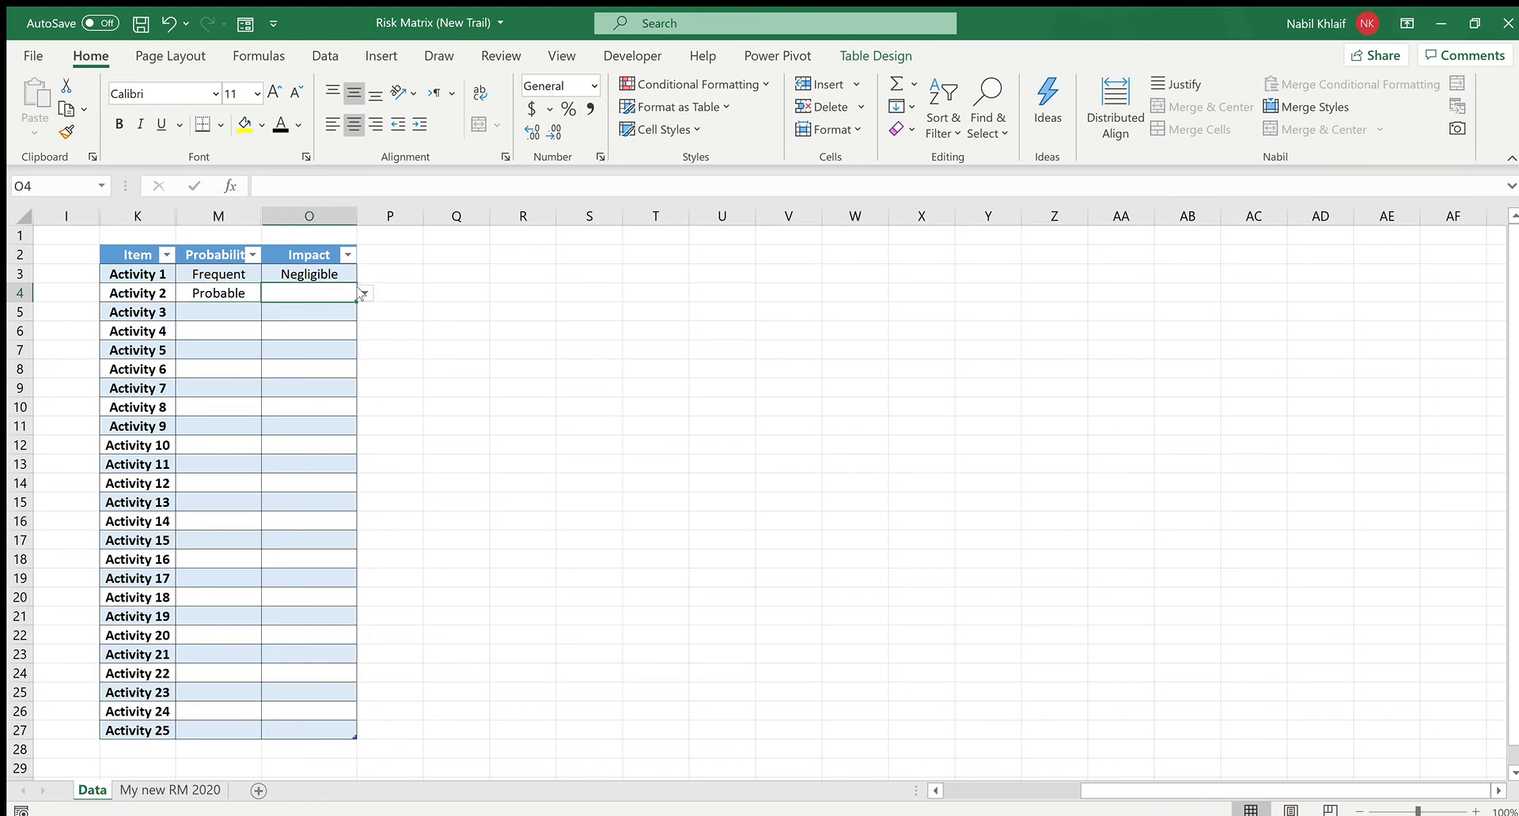
mouse_move(331, 335)
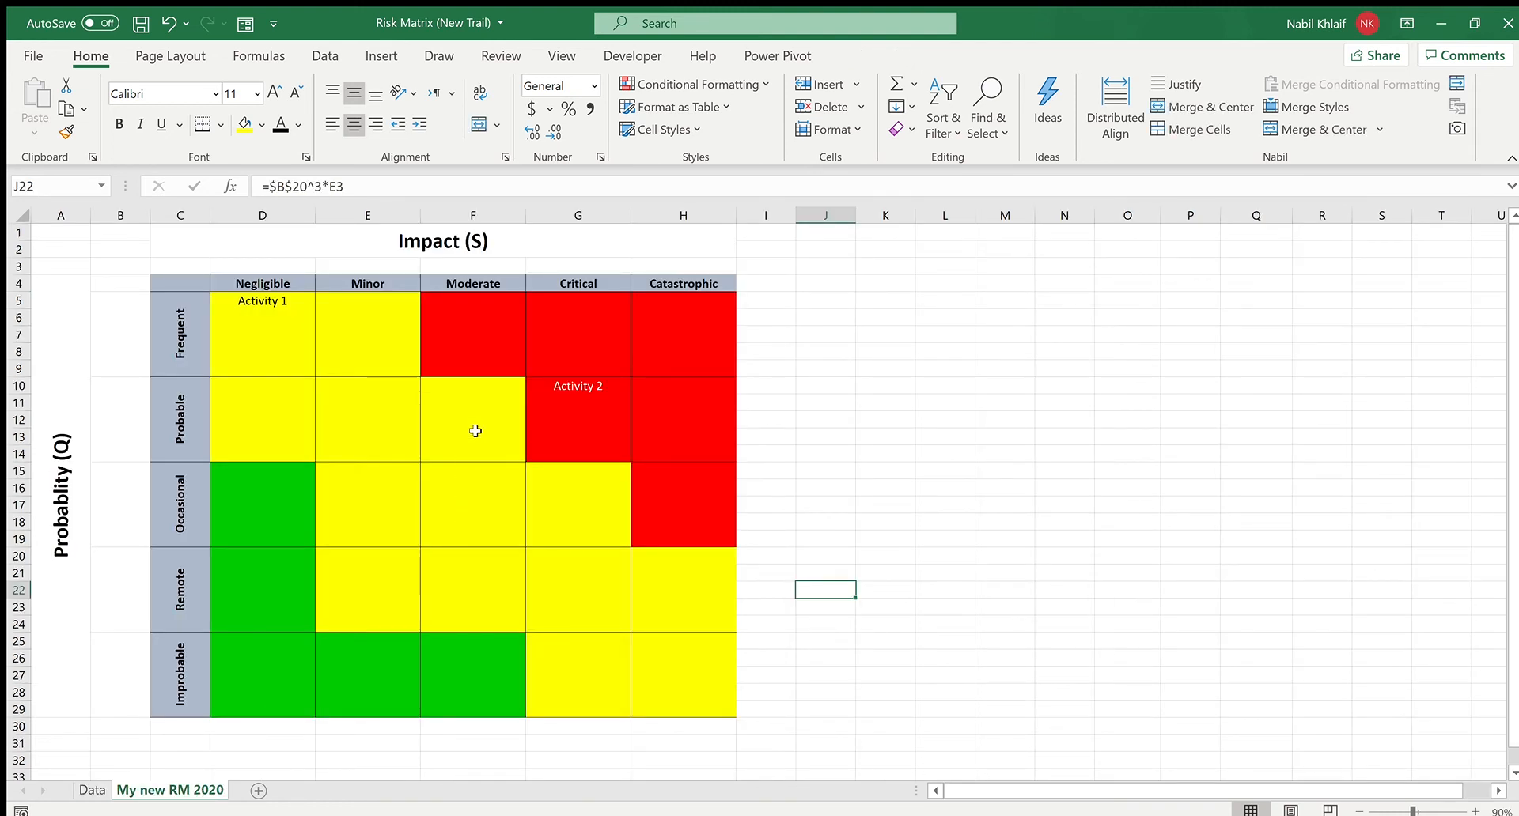
mouse_move(590, 434)
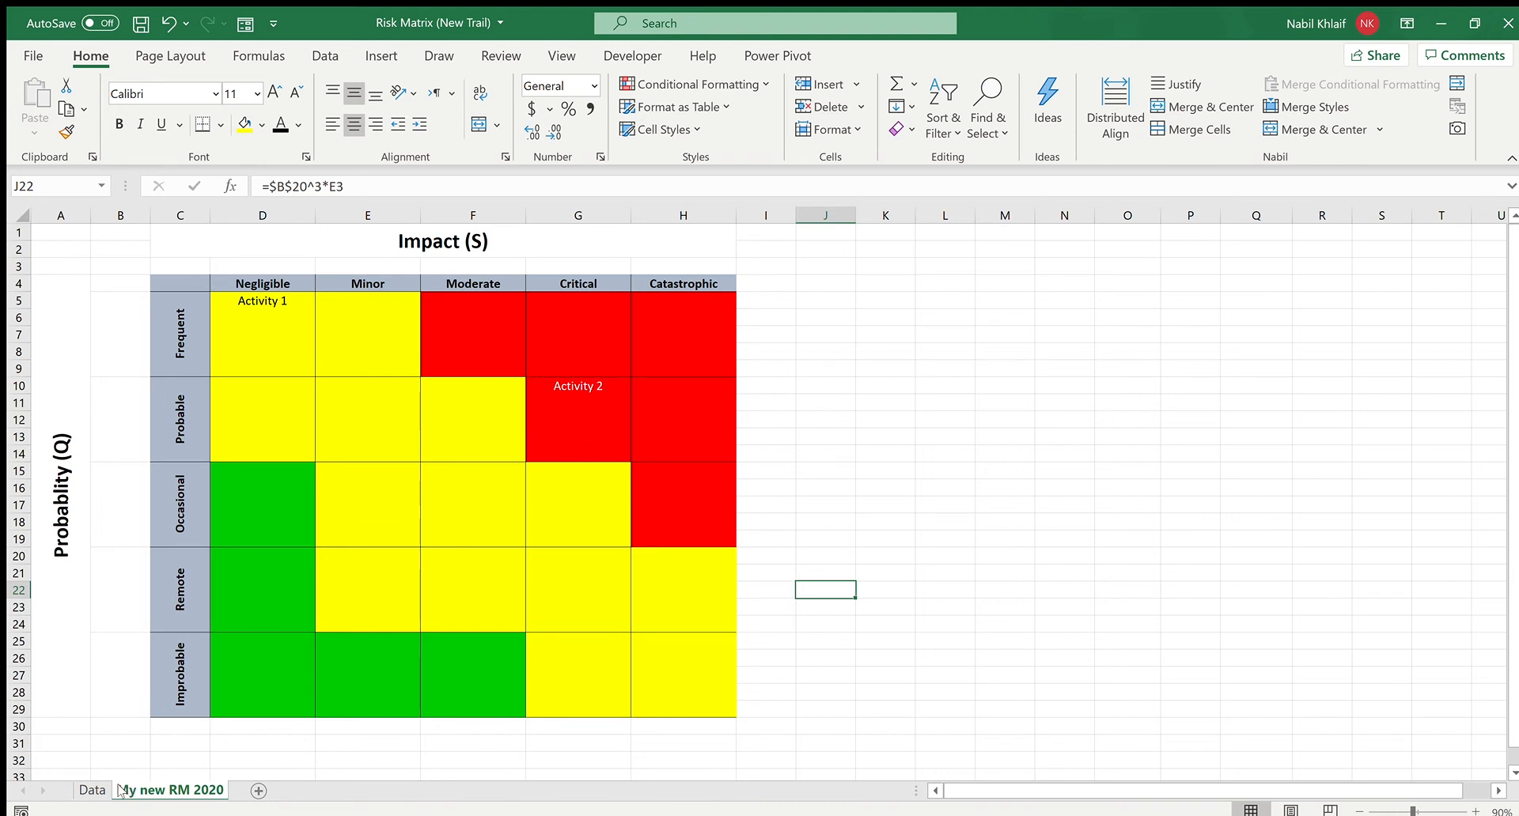
Record Activity 3 as Frequent/Negligible and Activity 4 as Probable/Critical, then view the matrix.
click(92, 790)
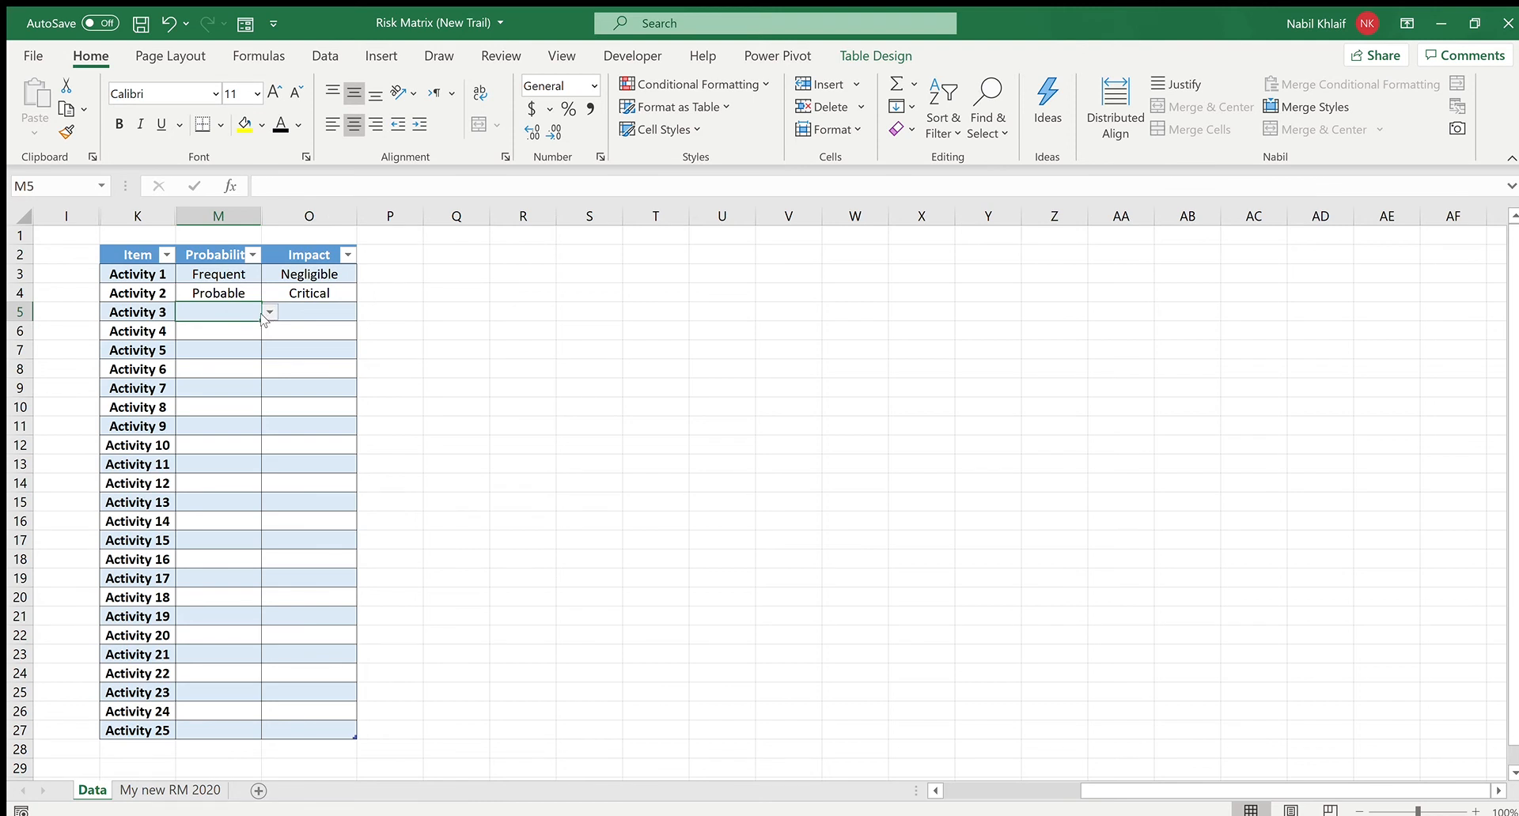
mouse_move(283, 298)
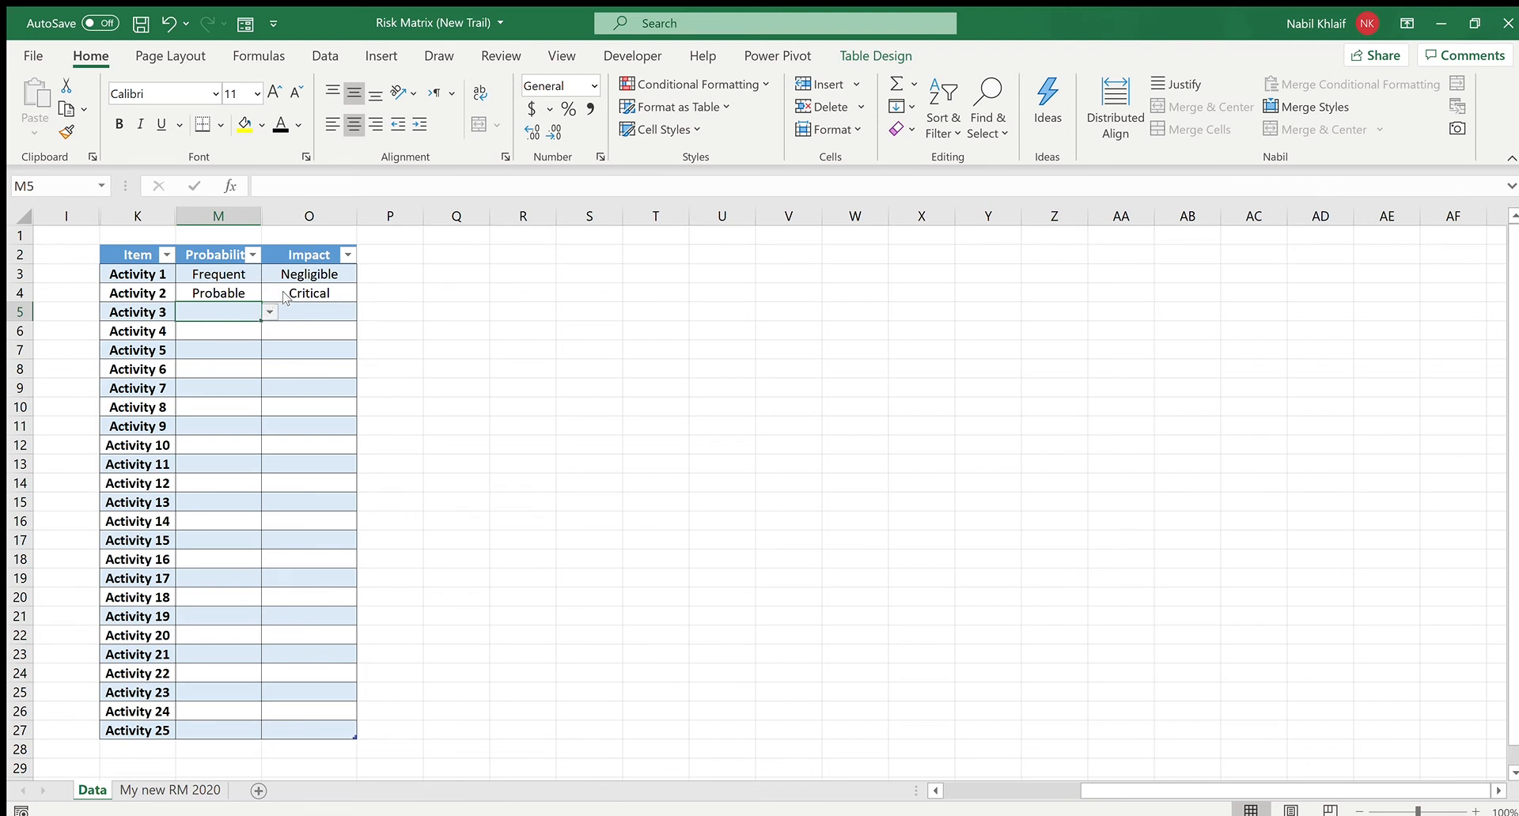
mouse_move(189, 402)
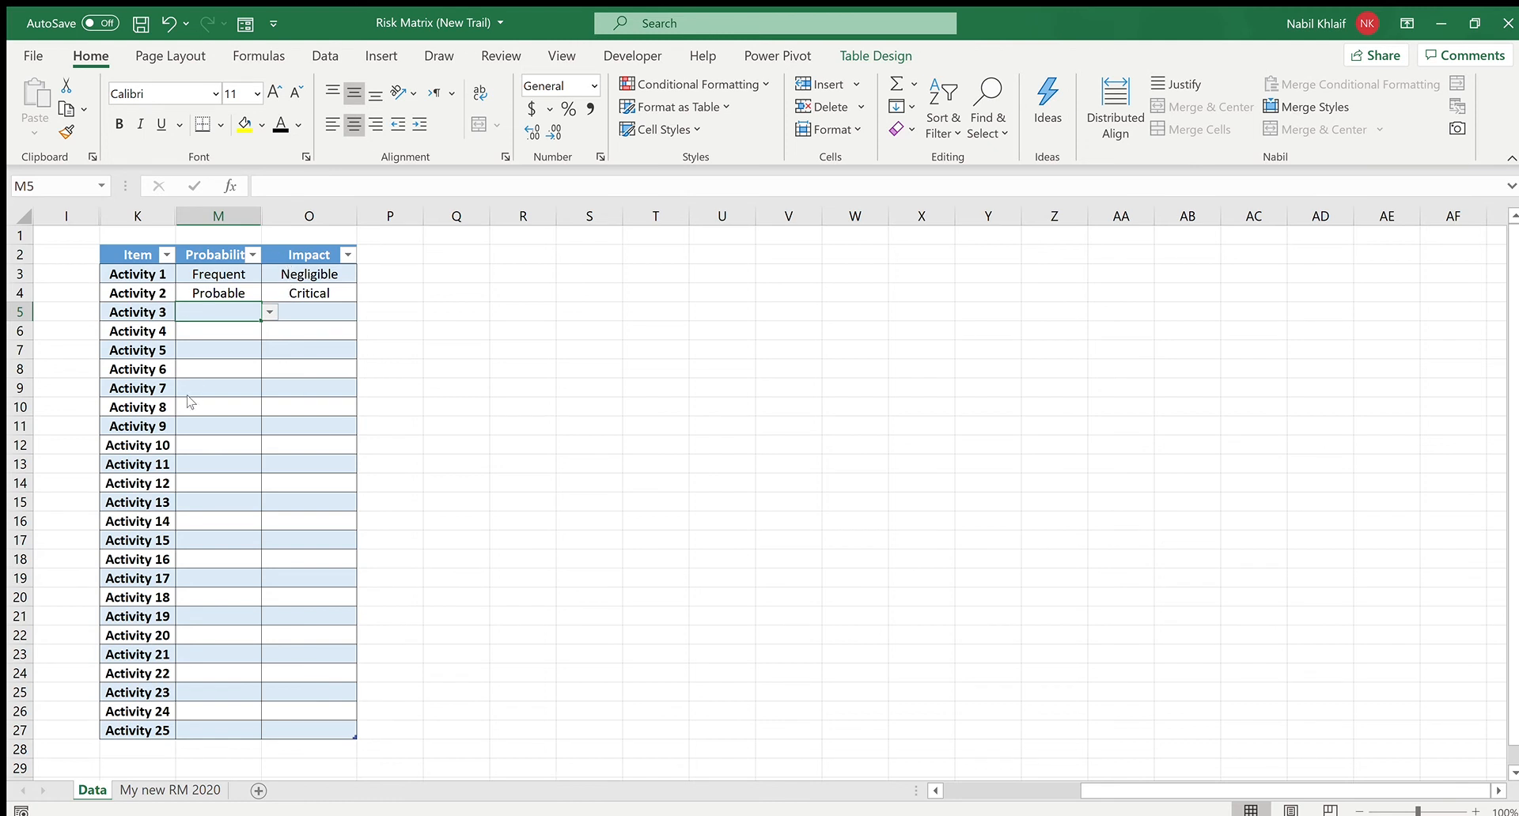
click(218, 310)
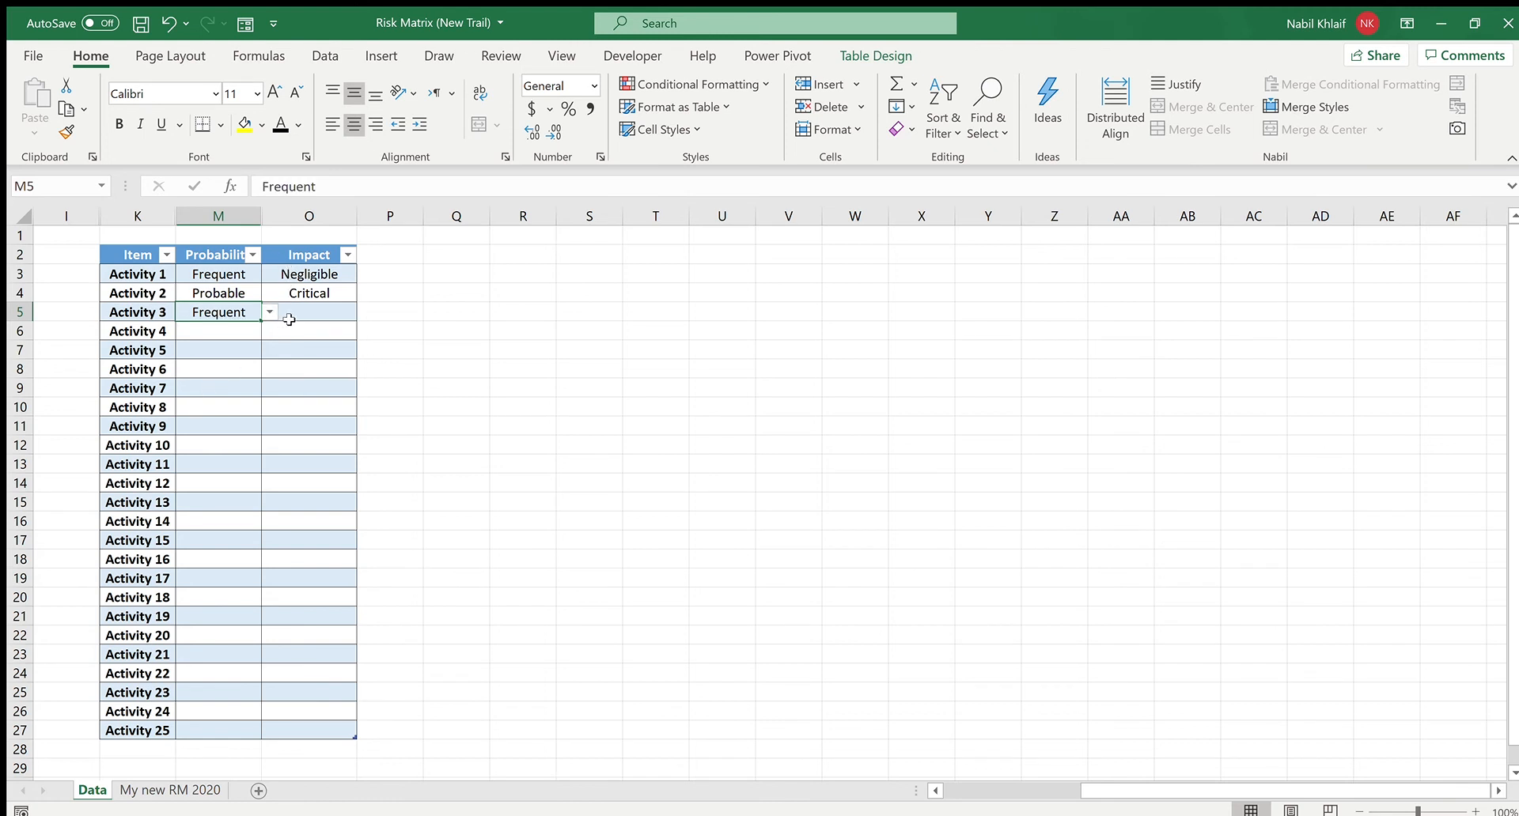
click(308, 310)
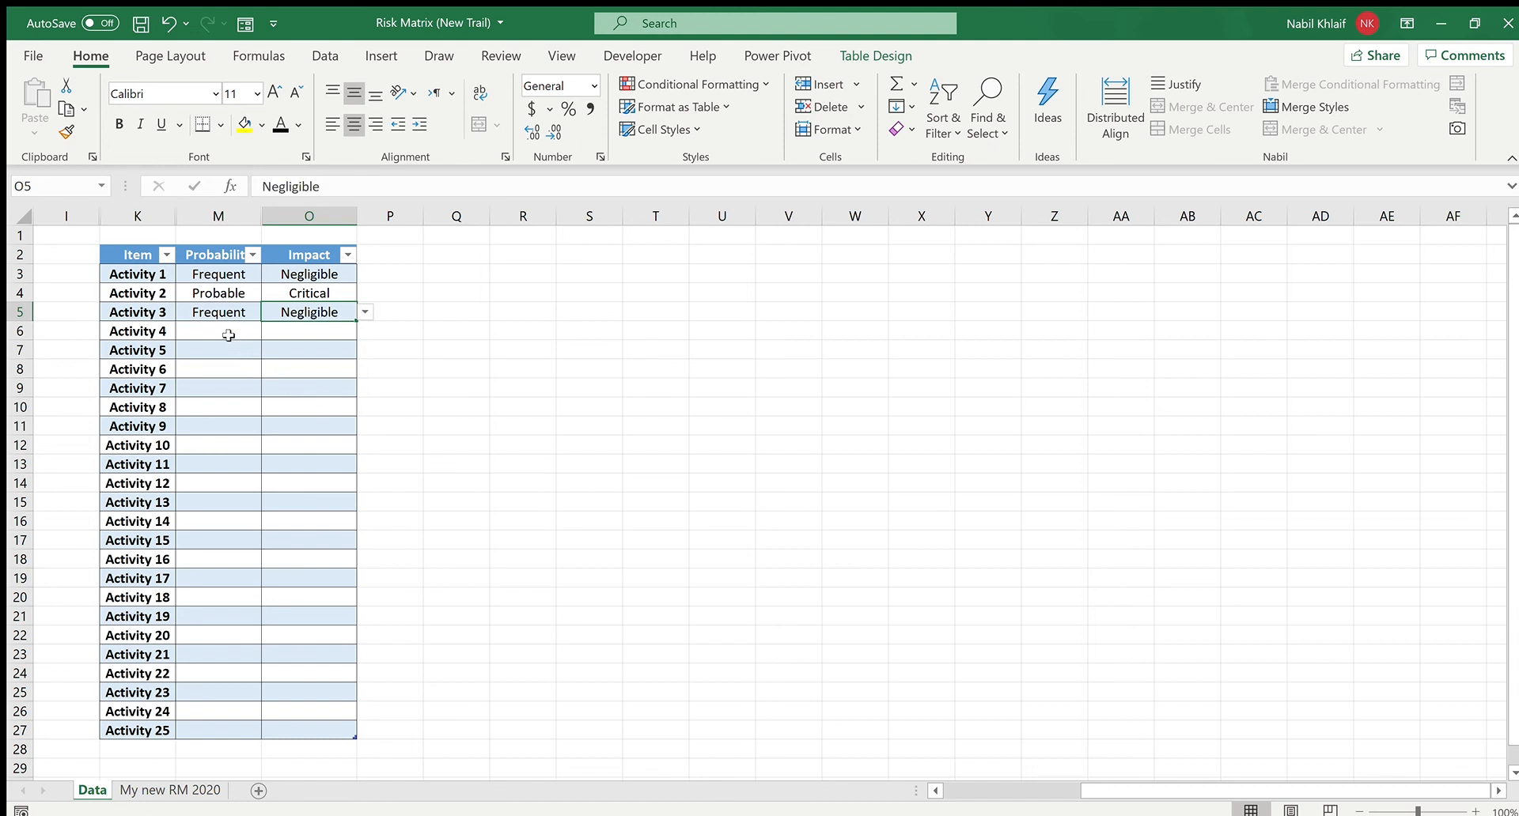
click(218, 331)
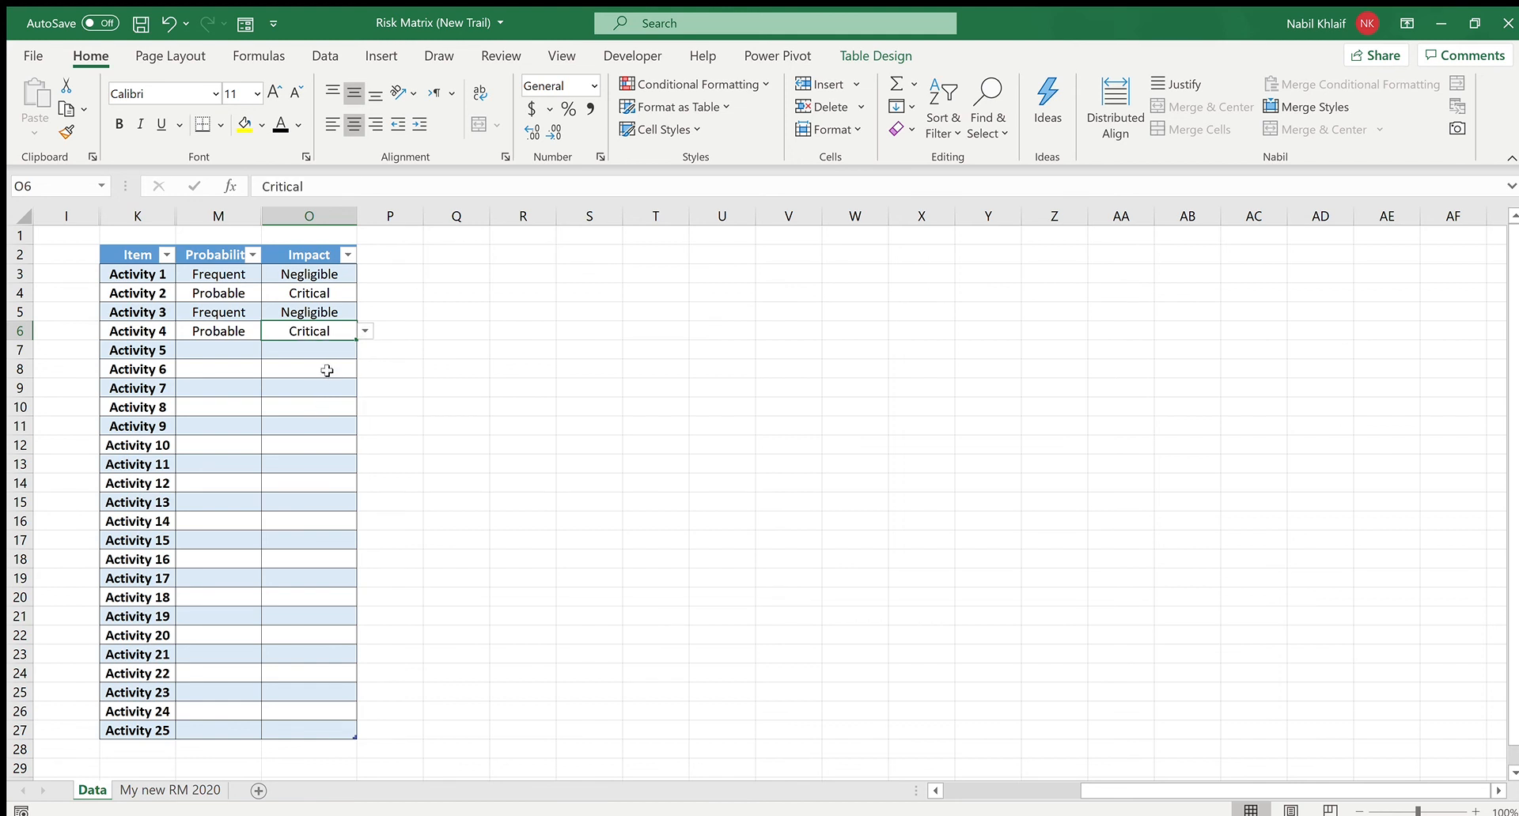
click(169, 789)
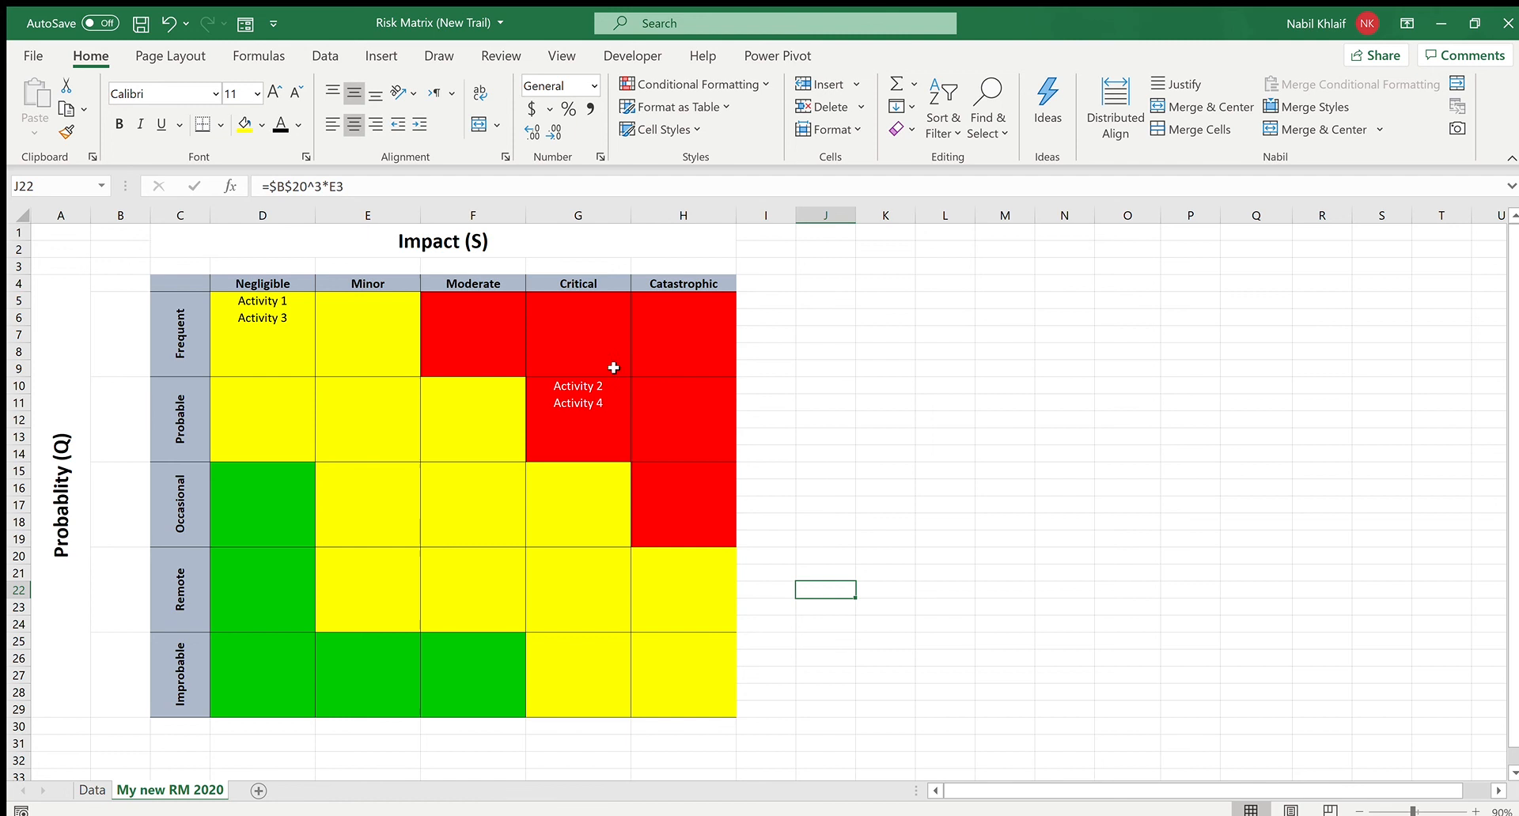
mouse_move(265, 346)
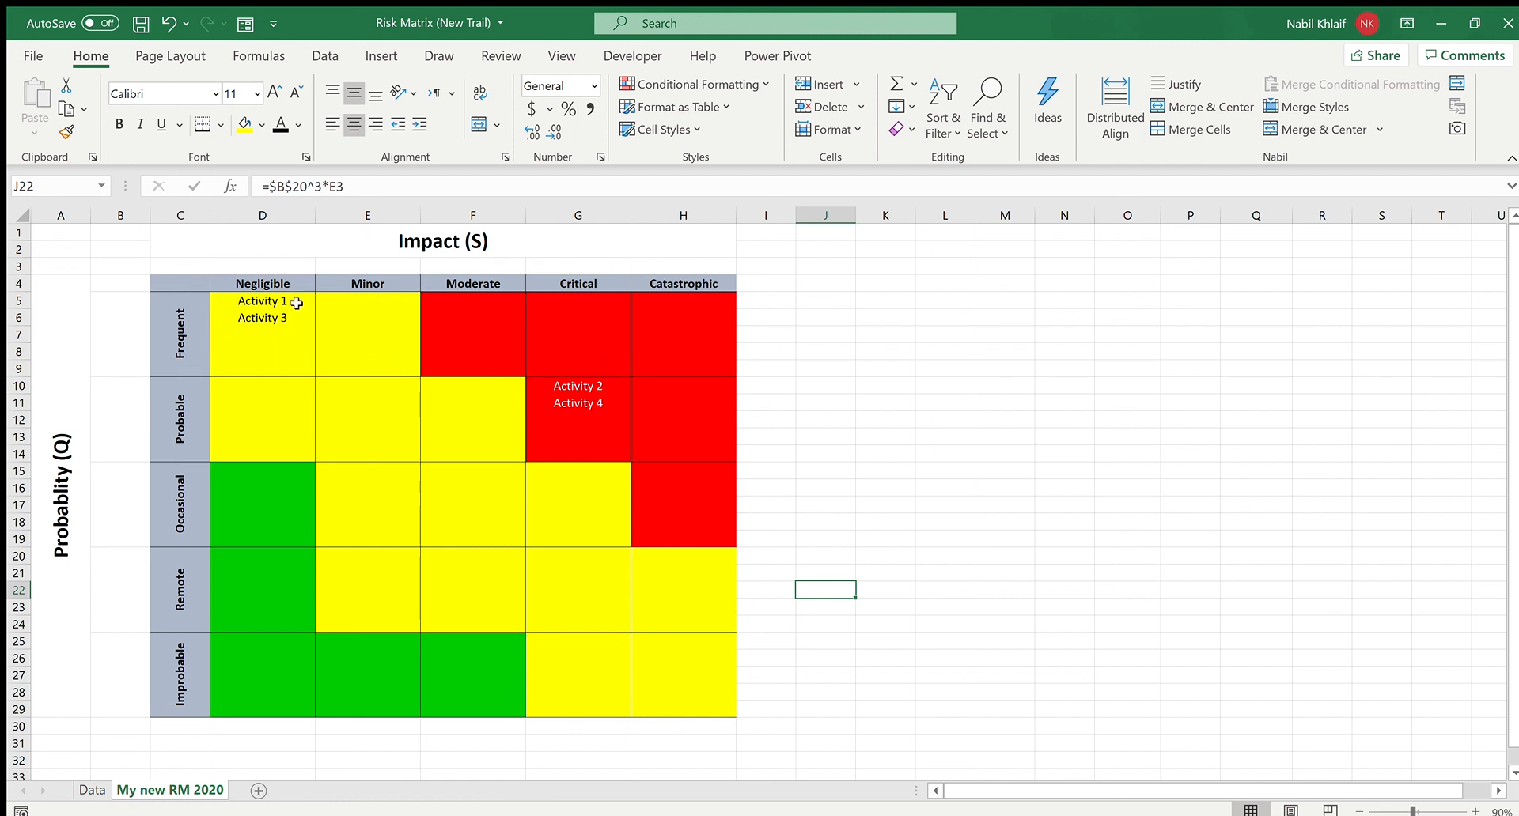
mouse_move(1044, 478)
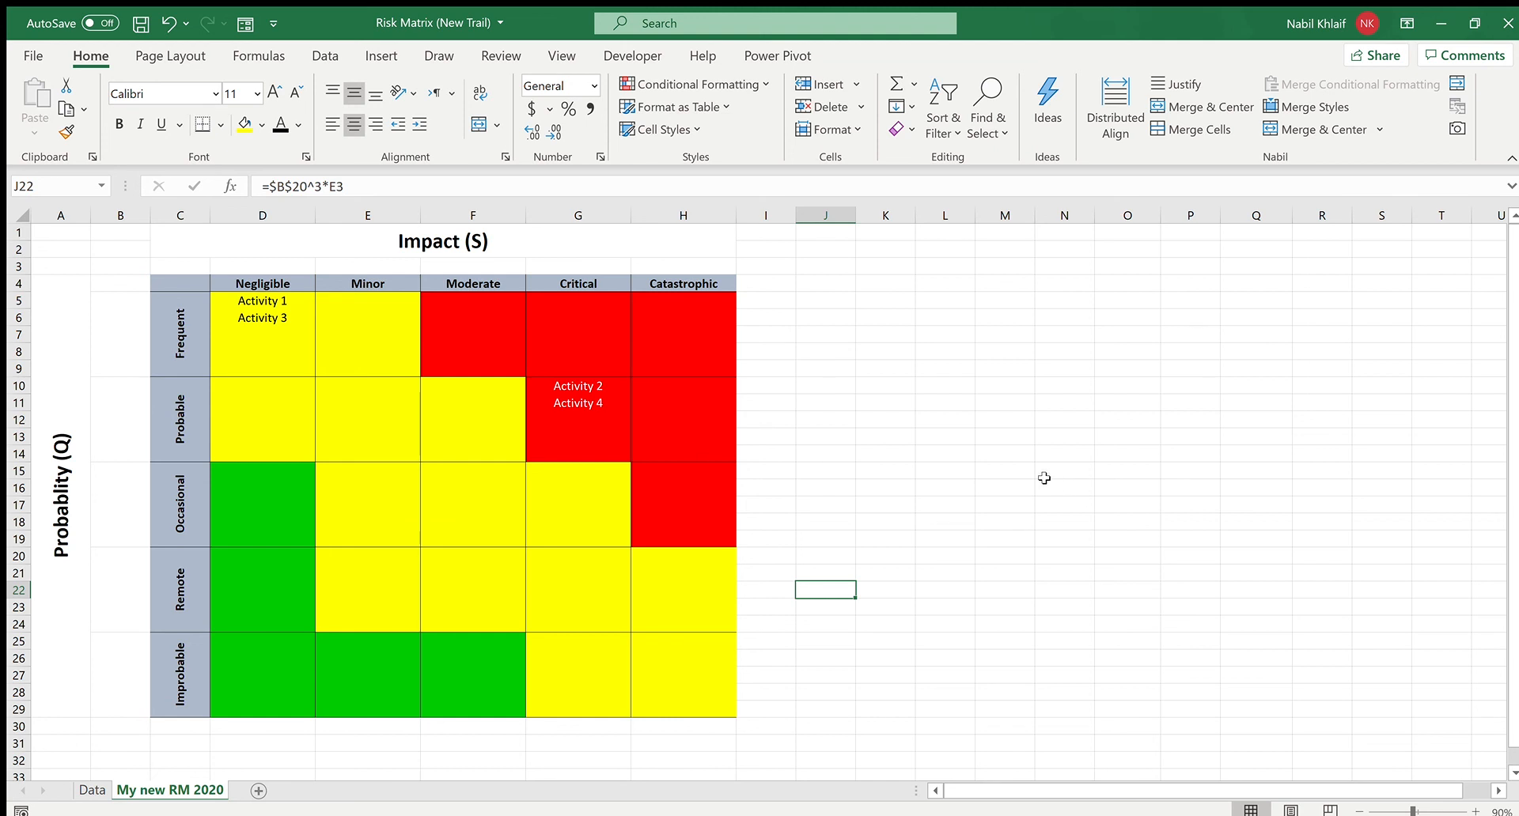
mouse_move(903, 477)
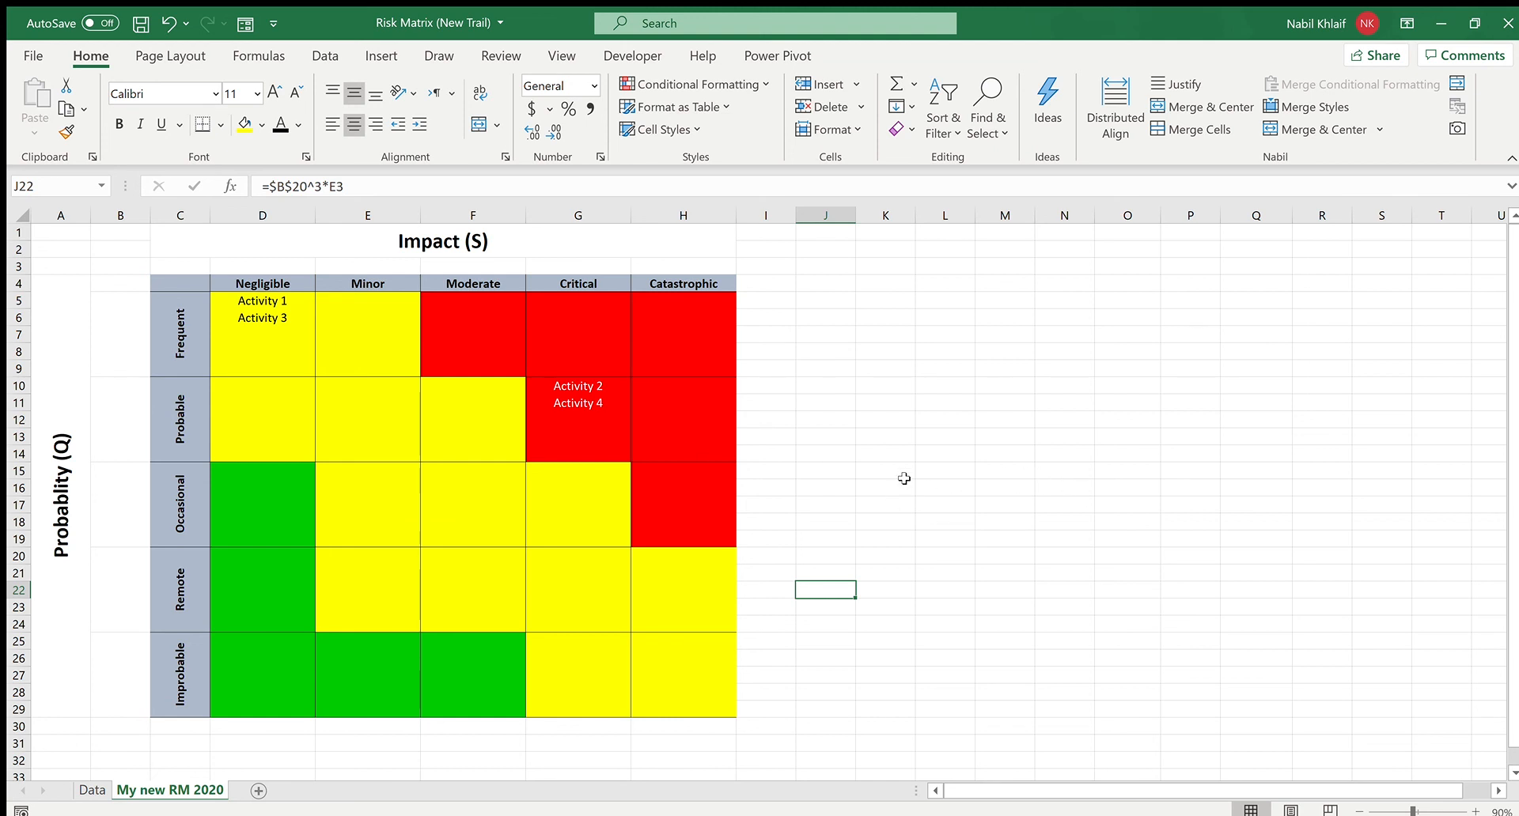